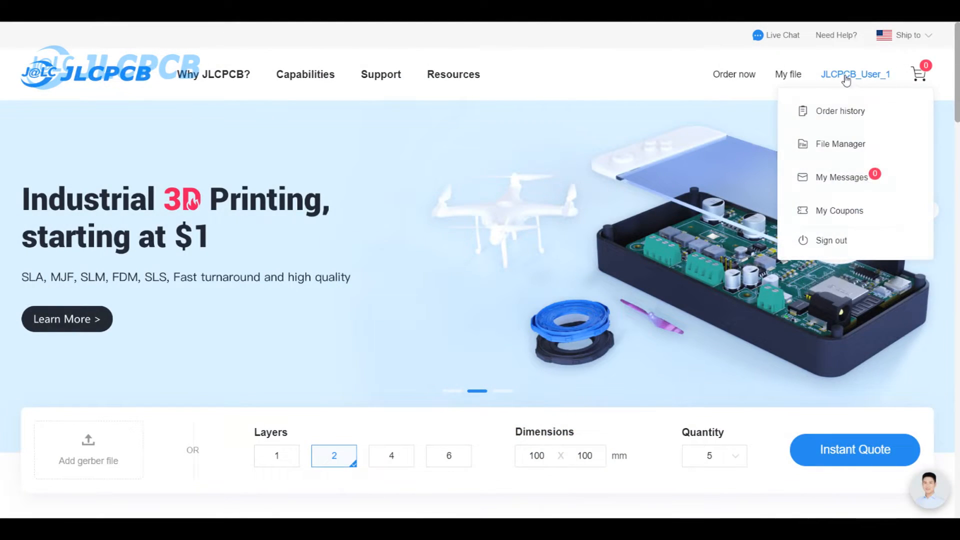
# Navigate from the account's order history to Parts Manager's New Parts Request page
pyautogui.click(840, 111)
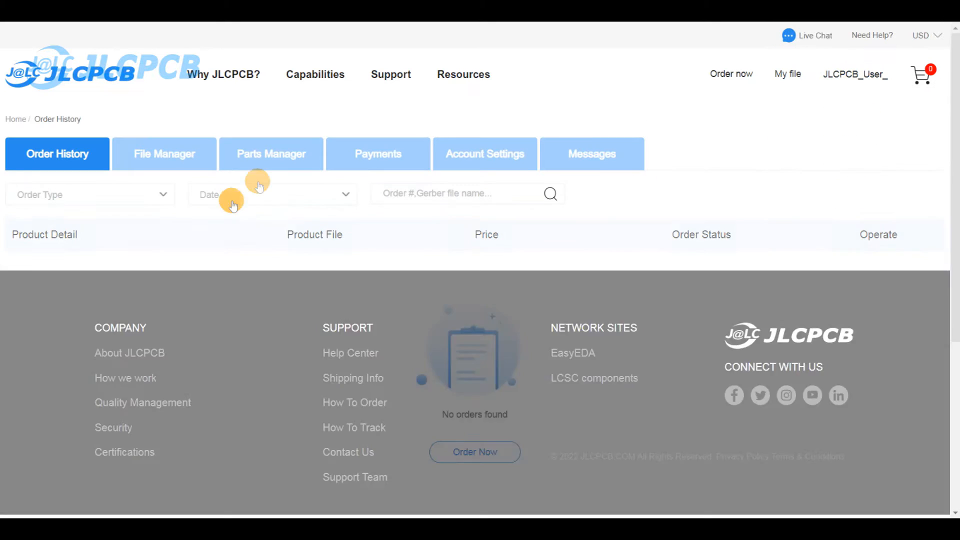
pyautogui.click(270, 153)
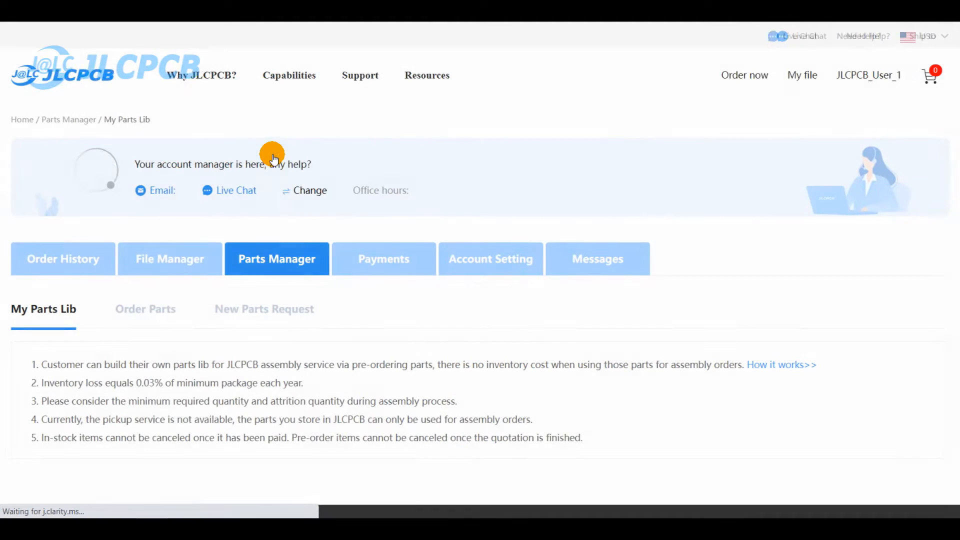
pyautogui.scroll(-3)
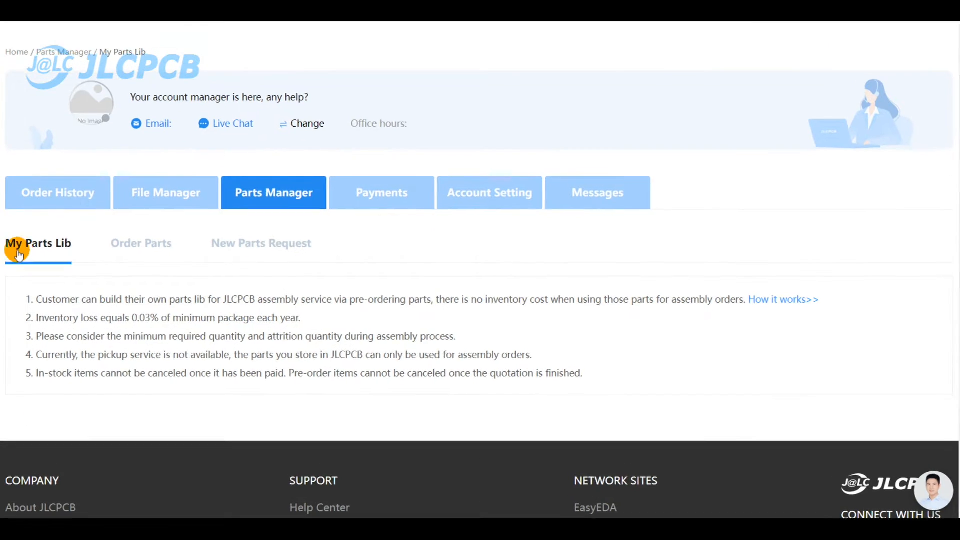
pyautogui.click(141, 243)
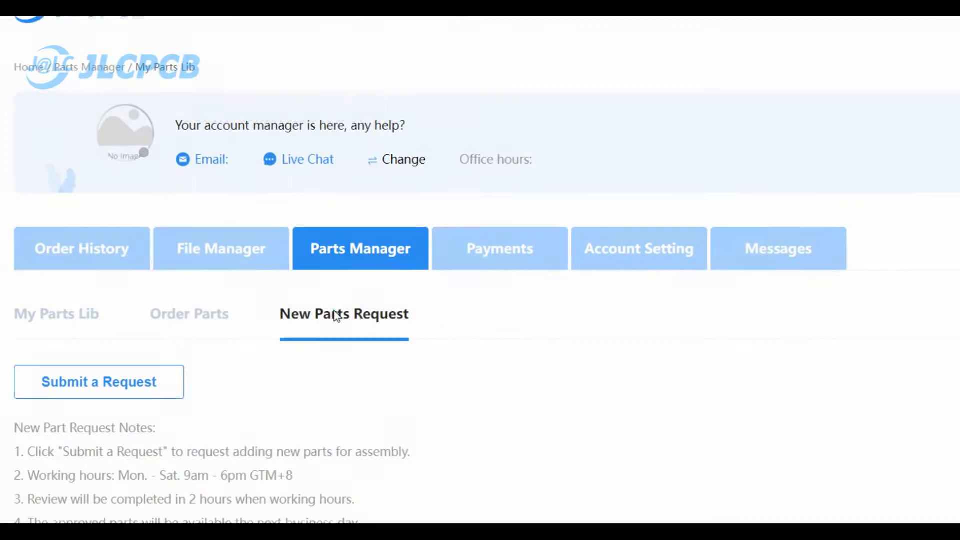
# Switch to the Order Parts sub-tab showing JLCPCB Parts and Global Parts Sourcing
pyautogui.click(194, 314)
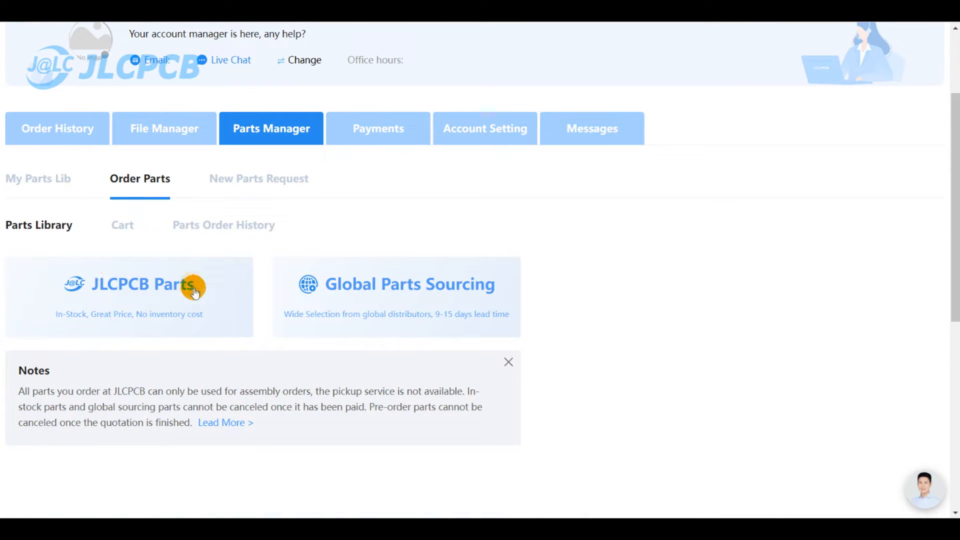
pyautogui.moveTo(426, 322)
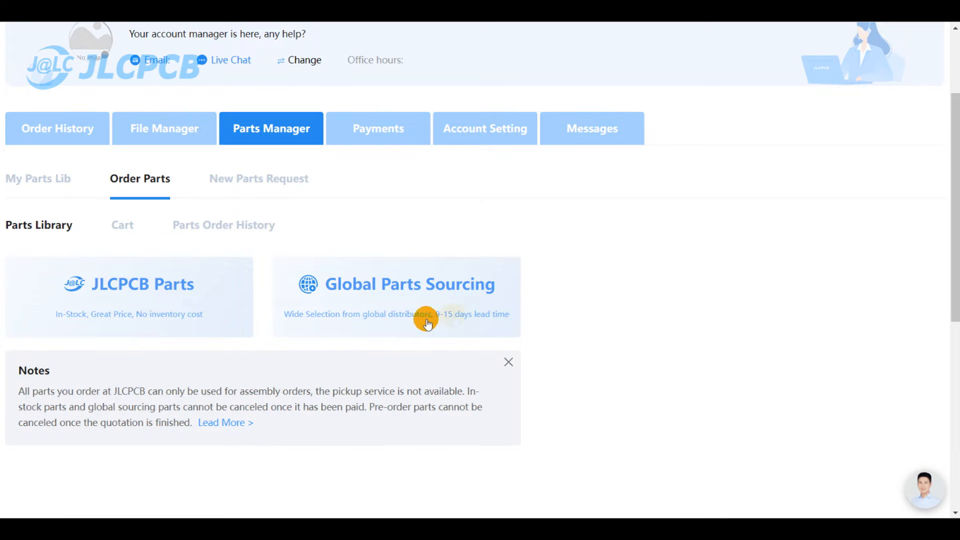
pyautogui.moveTo(111, 305)
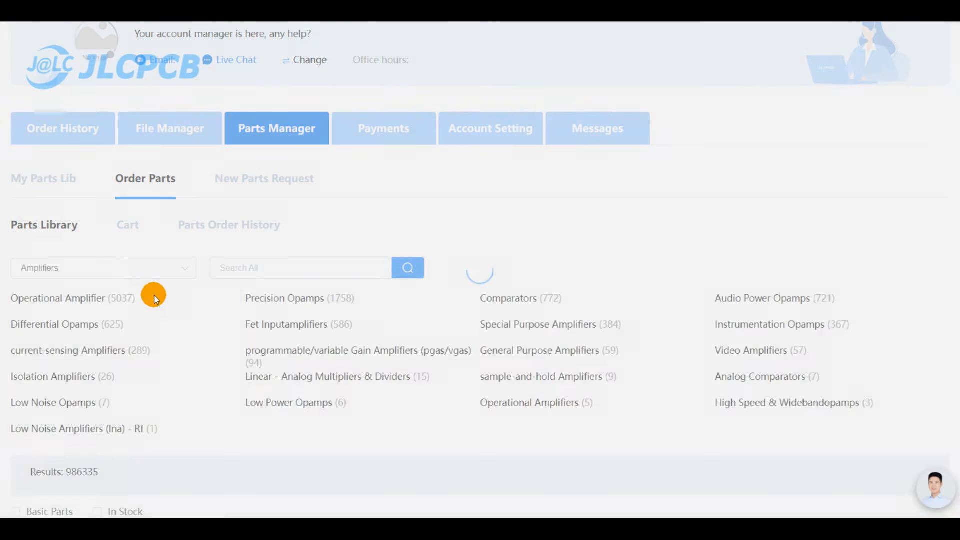
# Search the JLCPCB parts library for 'RP2040'
pyautogui.write('R')
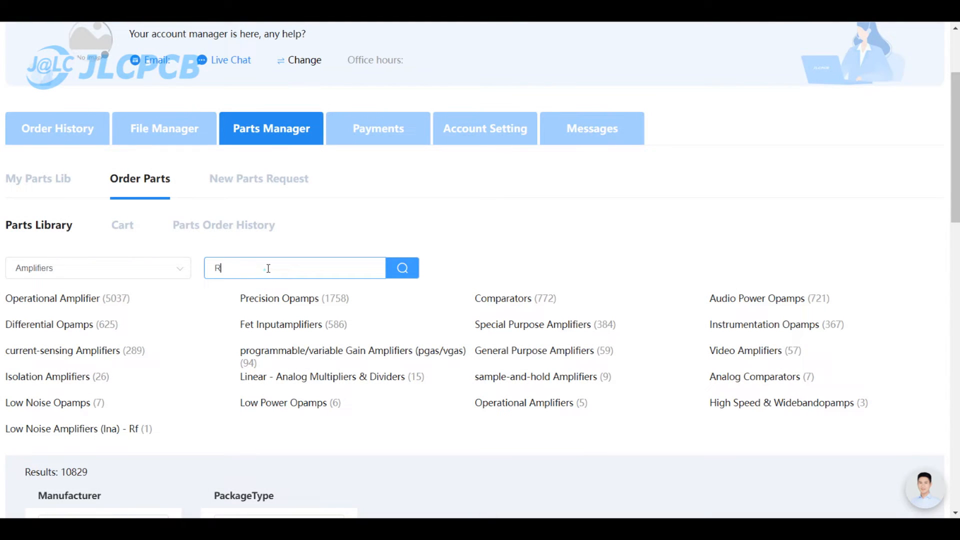
pyautogui.write('P2040')
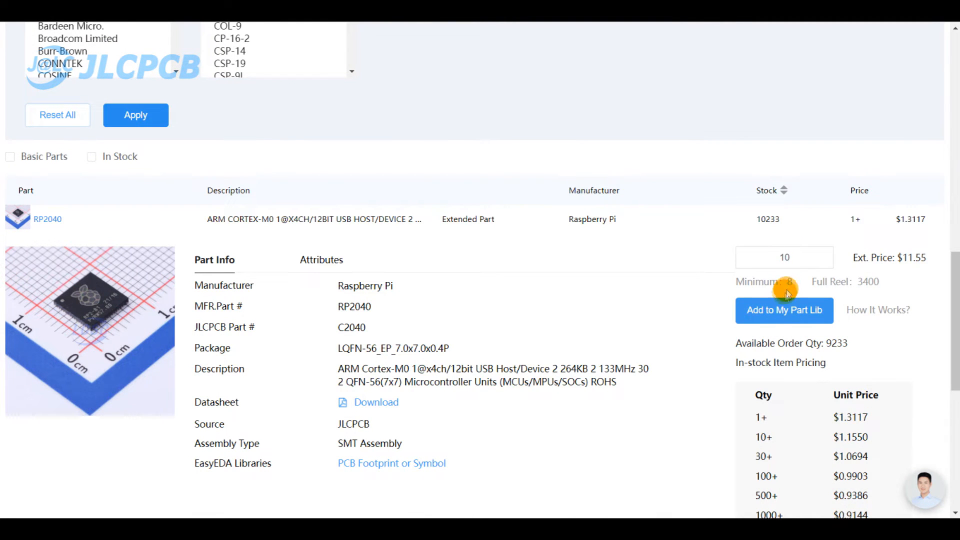
# Add the 10 RP2040 chips to the cart and review the $11.55 subtotal
pyautogui.click(784, 310)
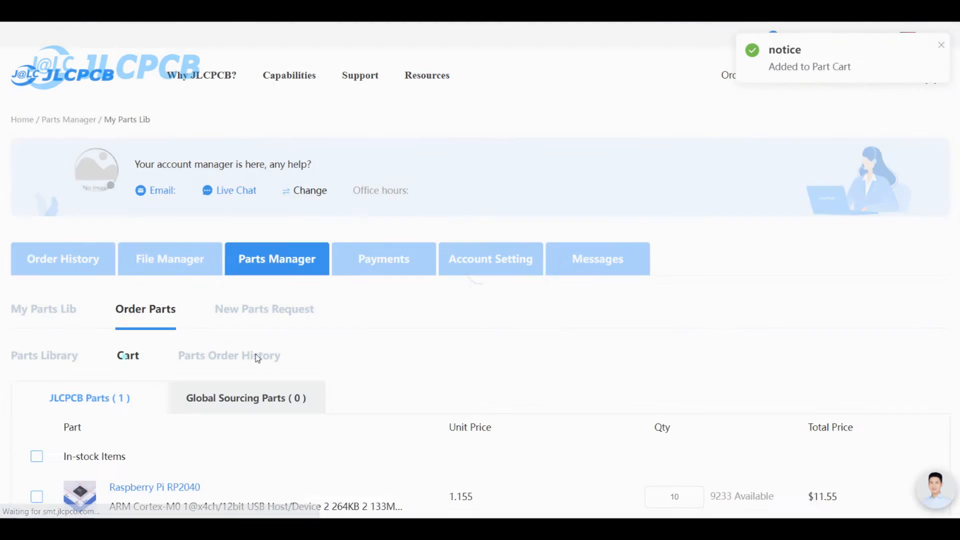
pyautogui.scroll(-3)
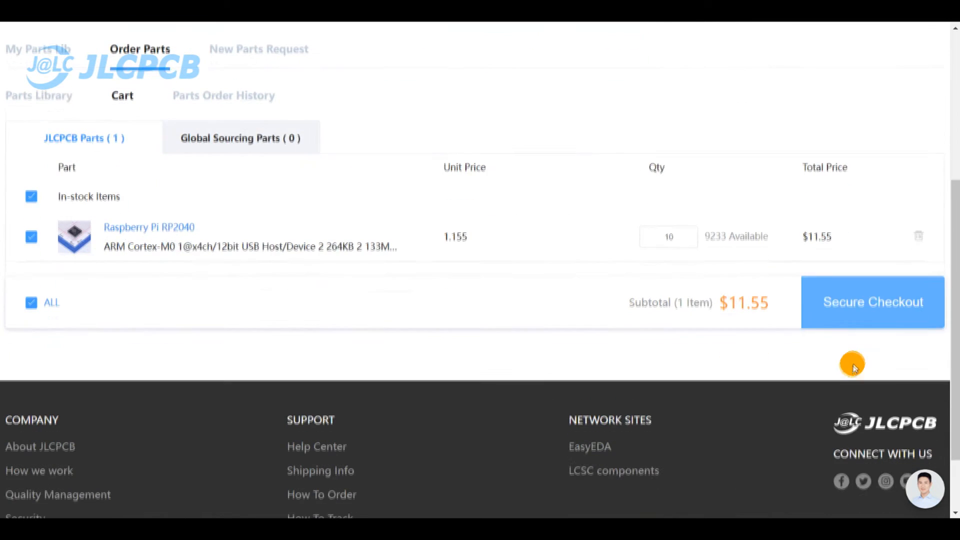
pyautogui.scroll(3)
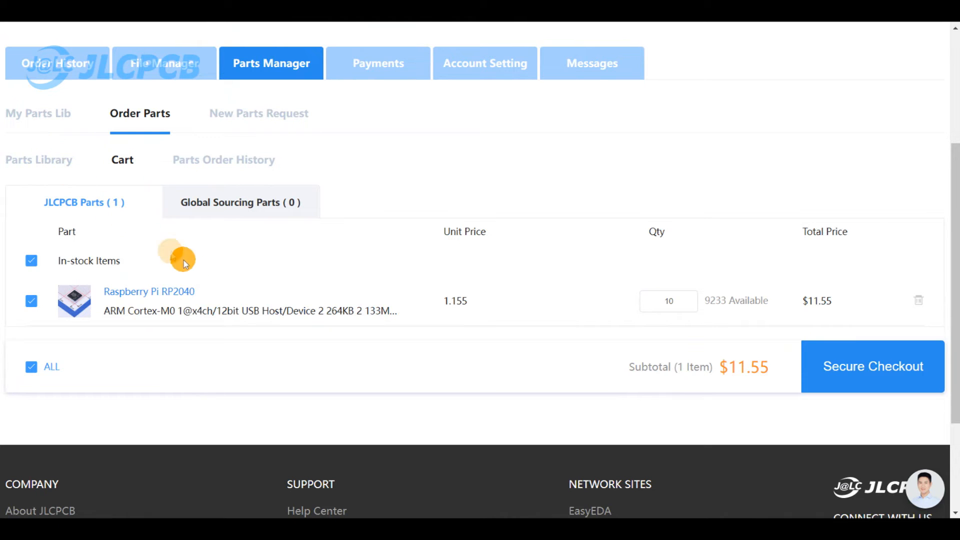
pyautogui.moveTo(271, 283)
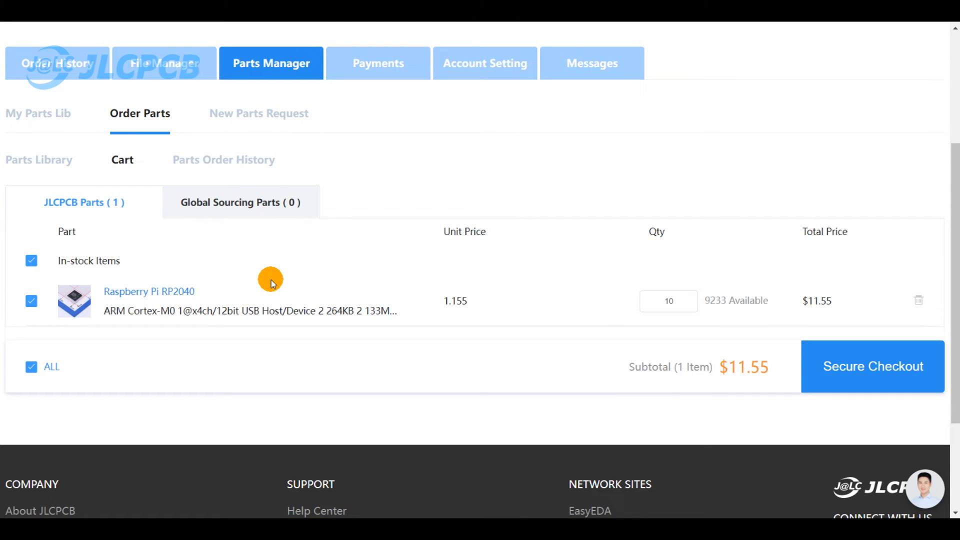